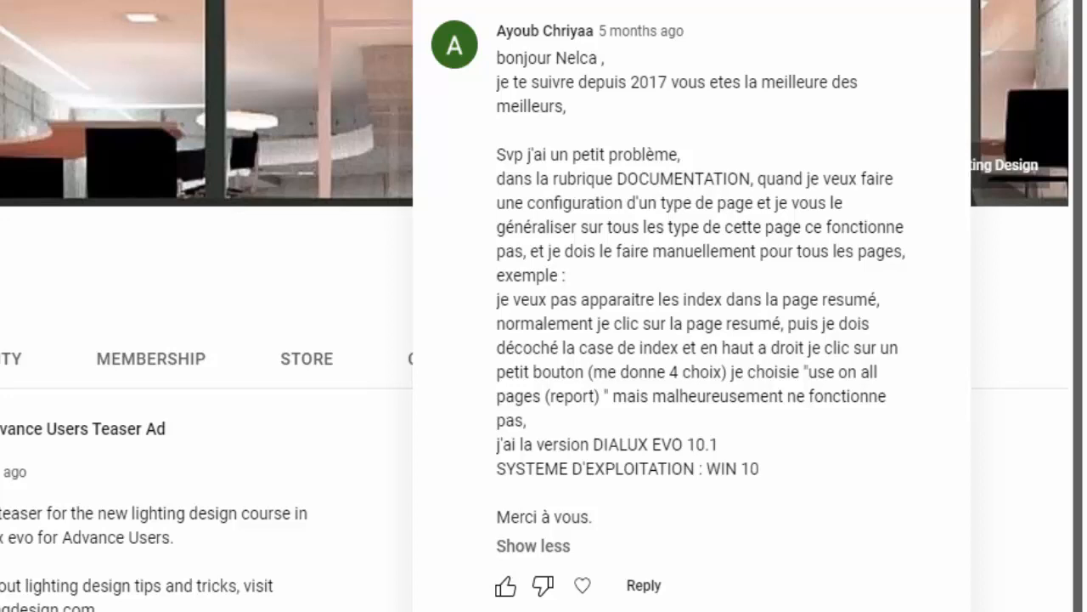
- Select the French comment and read through its English translation about summary page settings
{"action": "left_click_drag", "start_coordinate": [496, 31], "coordinate": [758, 469]}
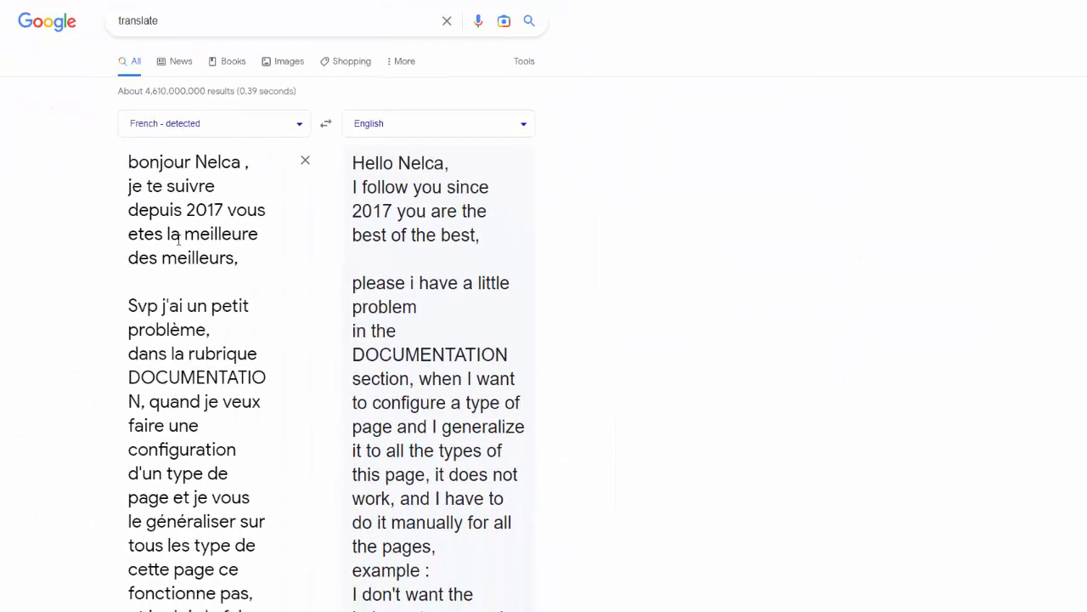
{"action": "mouse_move", "coordinate": [574, 277]}
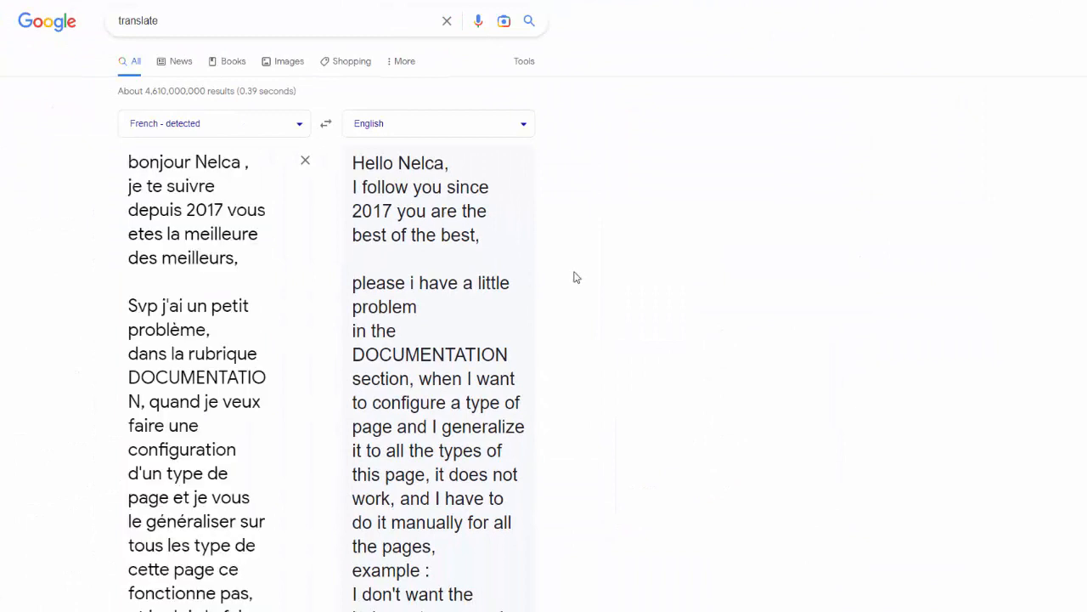
{"action": "mouse_move", "coordinate": [699, 262]}
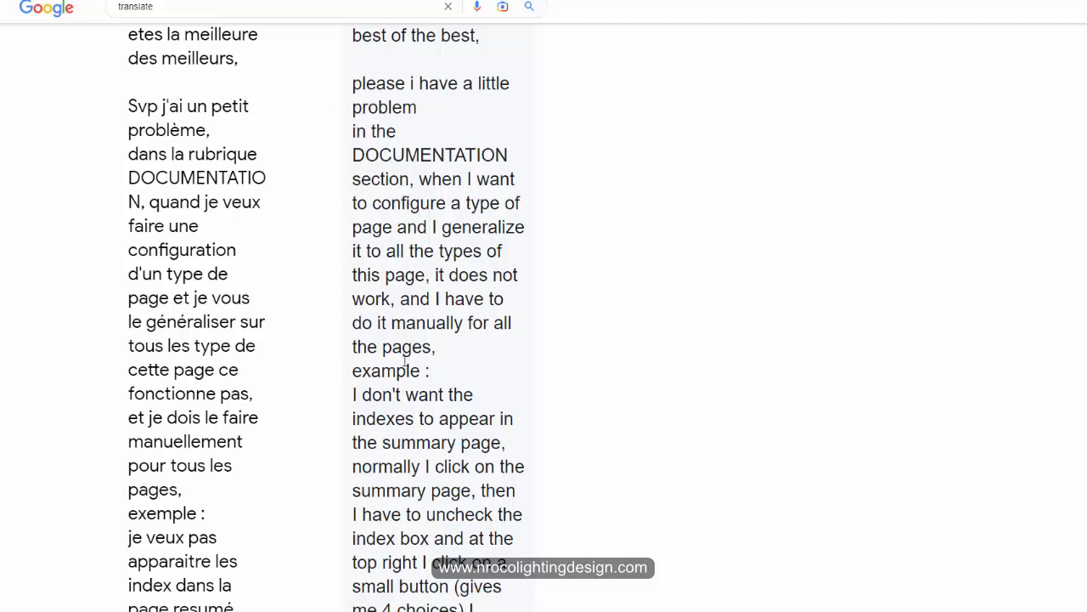
{"action": "scroll", "scroll_direction": "down", "scroll_amount": 3}
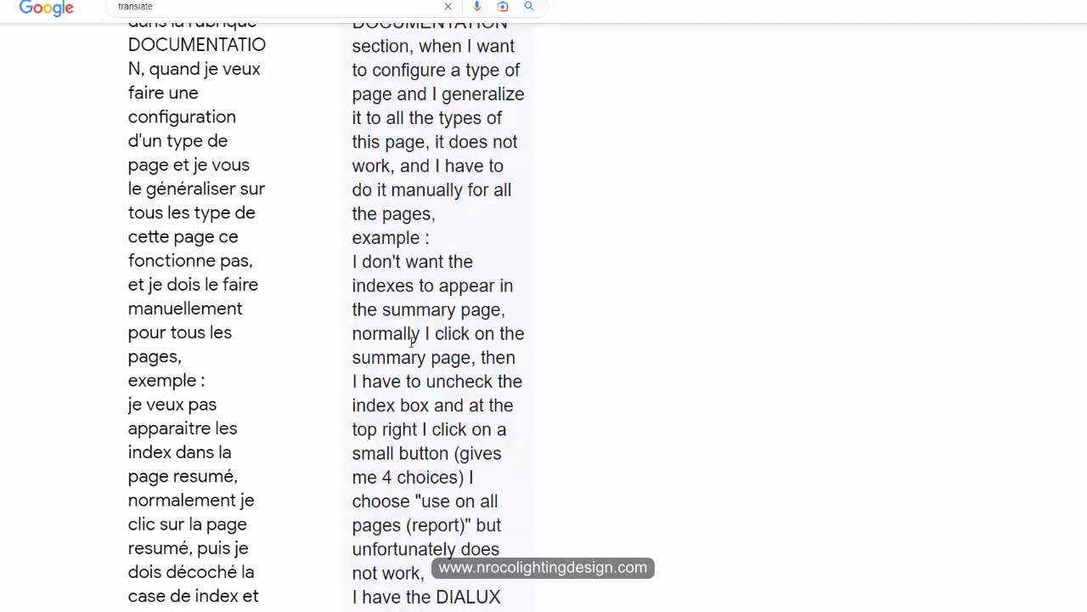
{"action": "scroll", "scroll_direction": "down", "scroll_amount": 3}
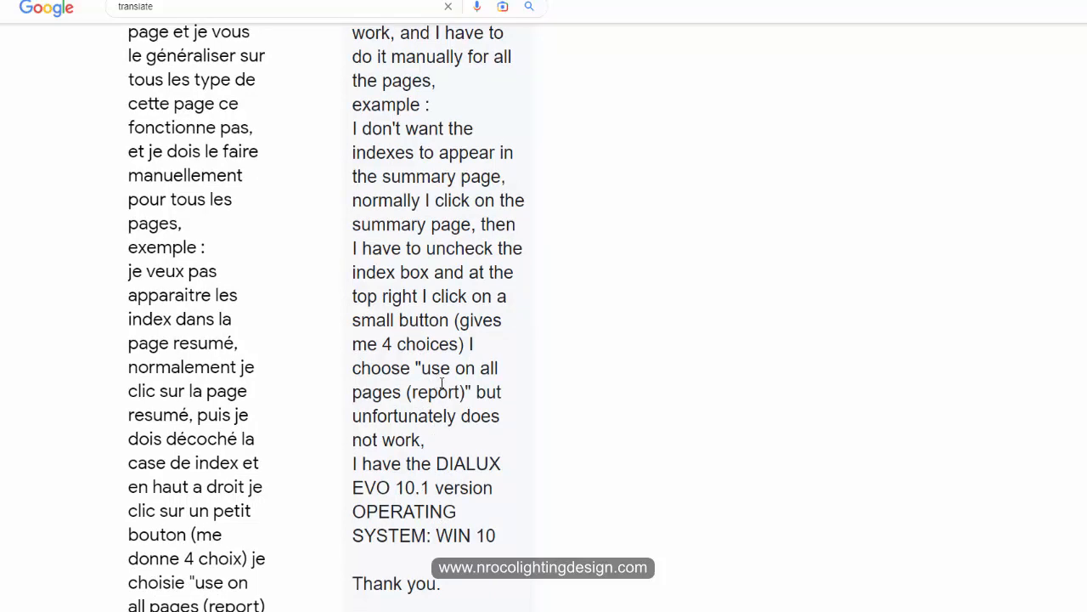
{"action": "mouse_move", "coordinate": [428, 408]}
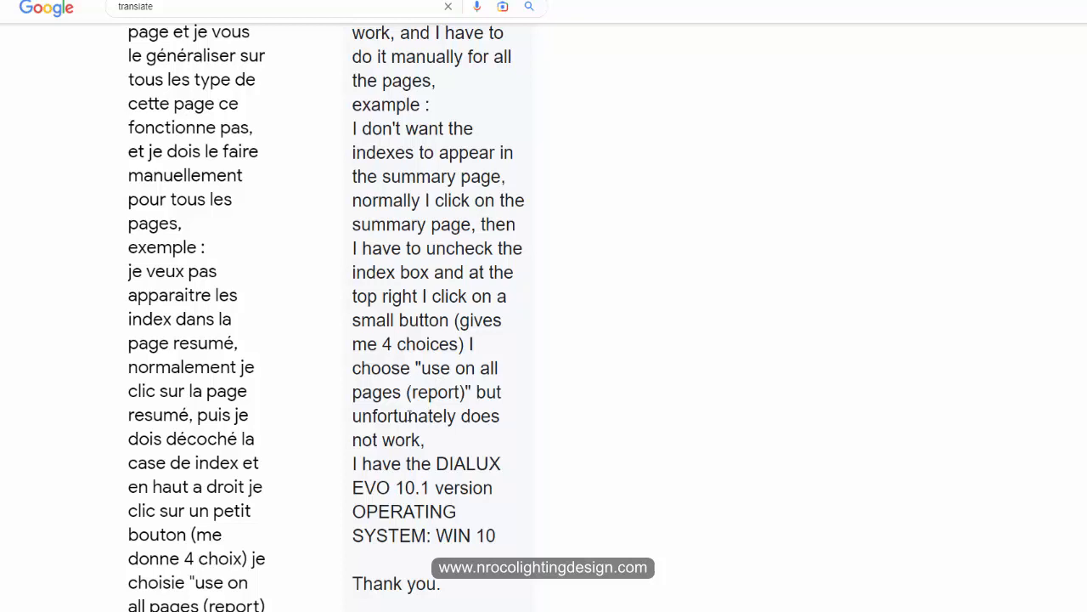
{"action": "scroll", "scroll_direction": "down", "scroll_amount": 3}
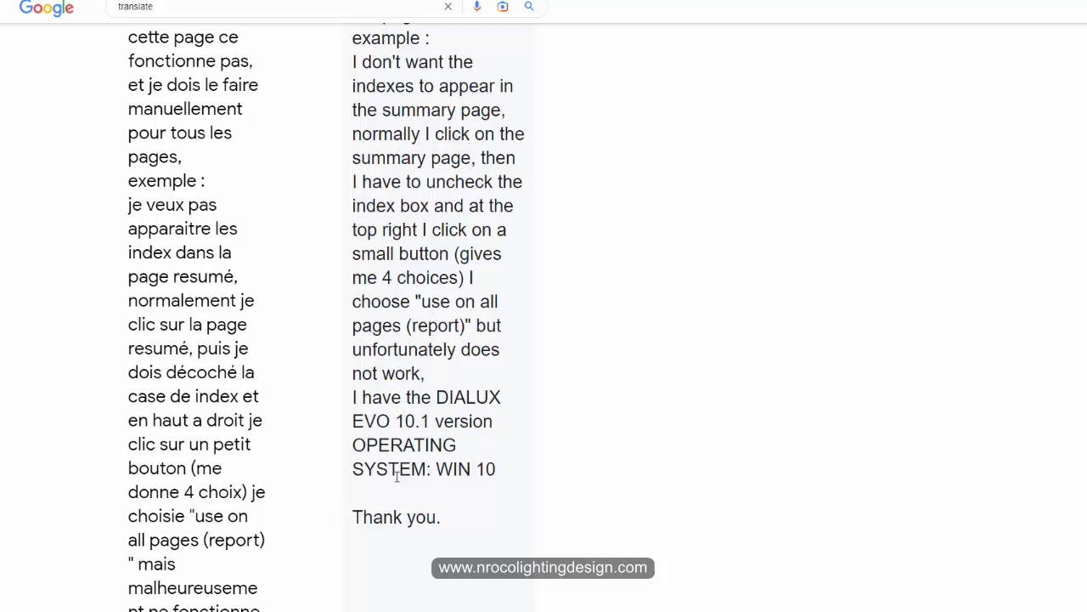
{"action": "scroll", "scroll_direction": "down", "scroll_amount": 3}
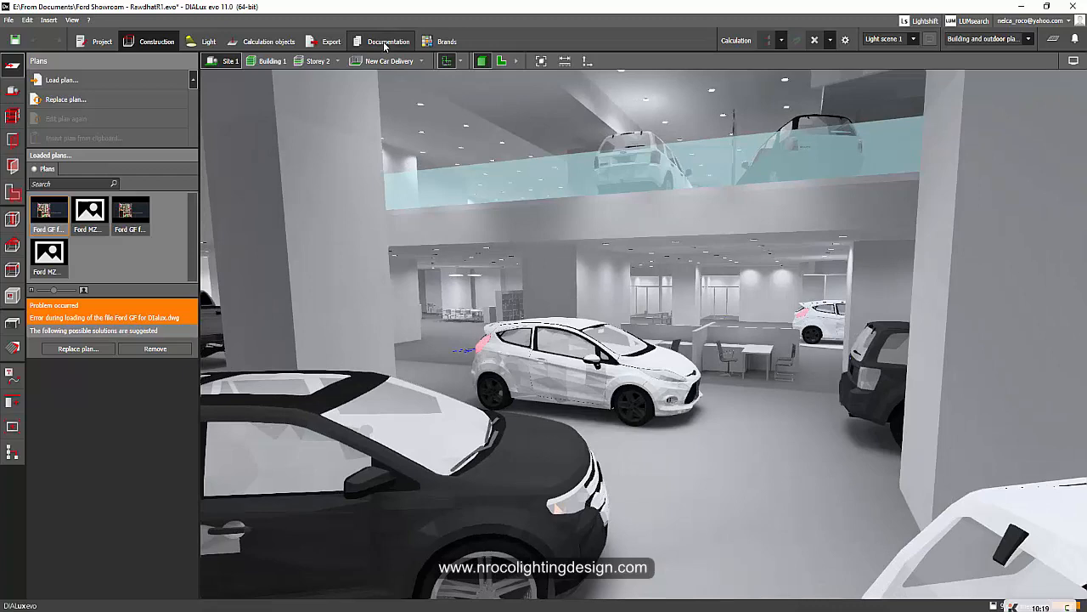
- Show the F & I Light scene 1 summary page and scroll through its false-colour plan and data
{"action": "left_click", "coordinate": [388, 40]}
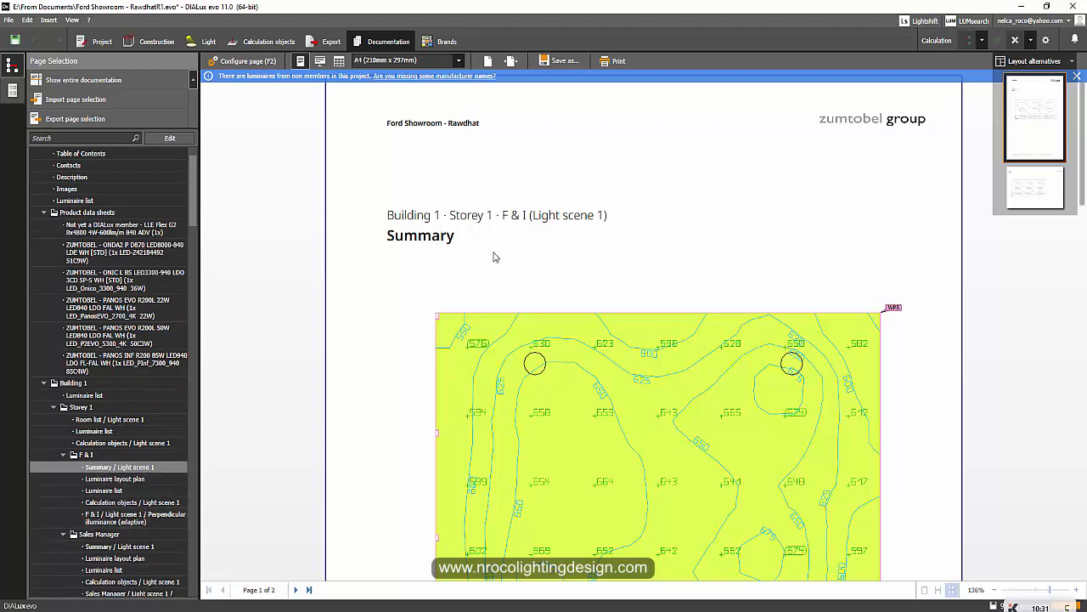
{"action": "scroll", "scroll_direction": "down", "scroll_amount": 3}
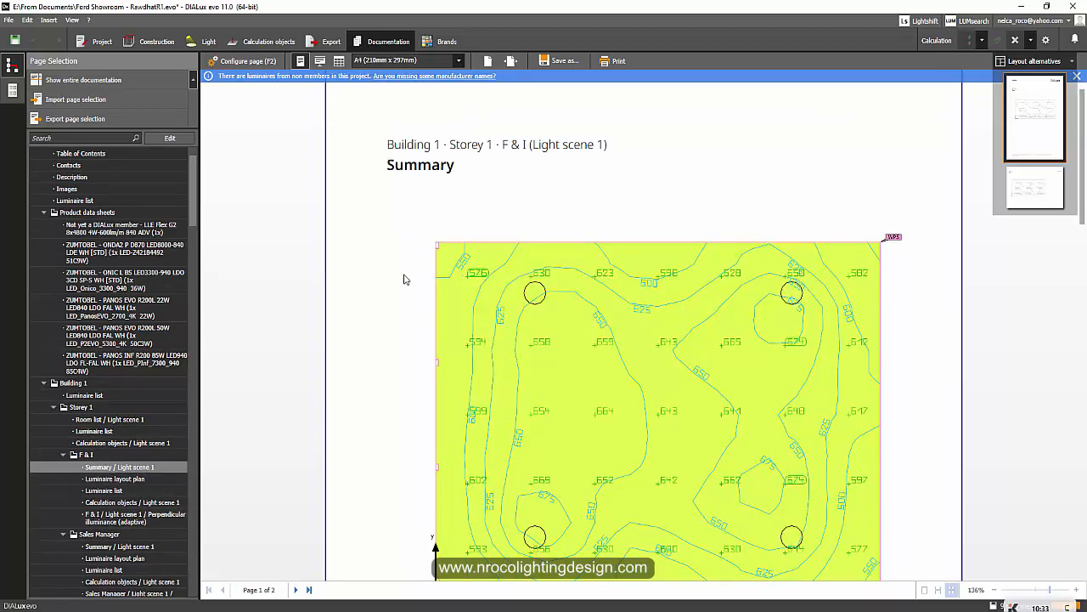
{"action": "scroll", "scroll_direction": "down", "scroll_amount": 3}
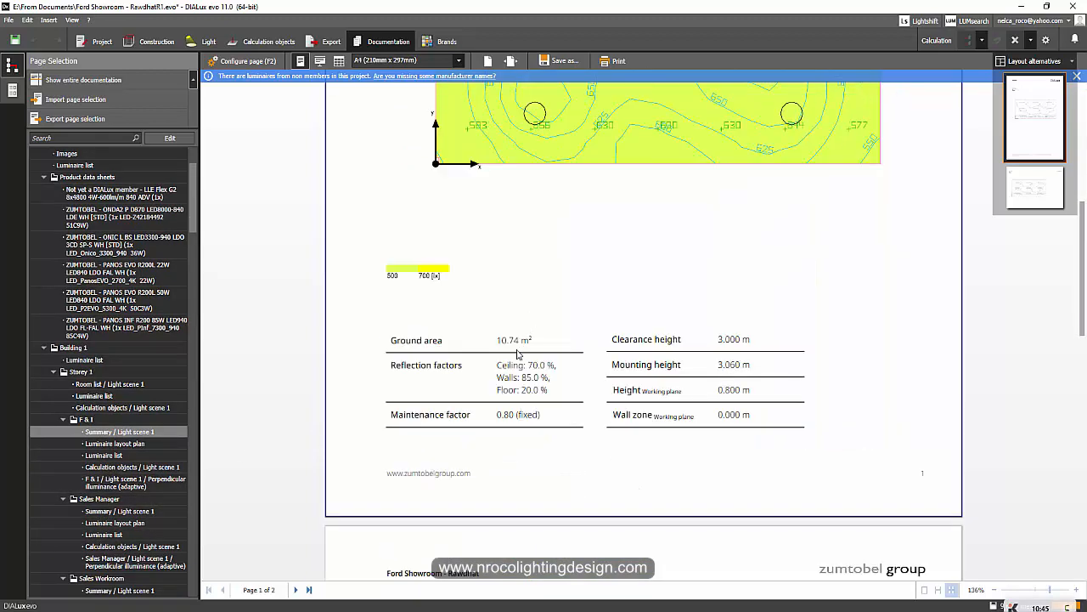
{"action": "scroll", "scroll_direction": "down", "scroll_amount": 3}
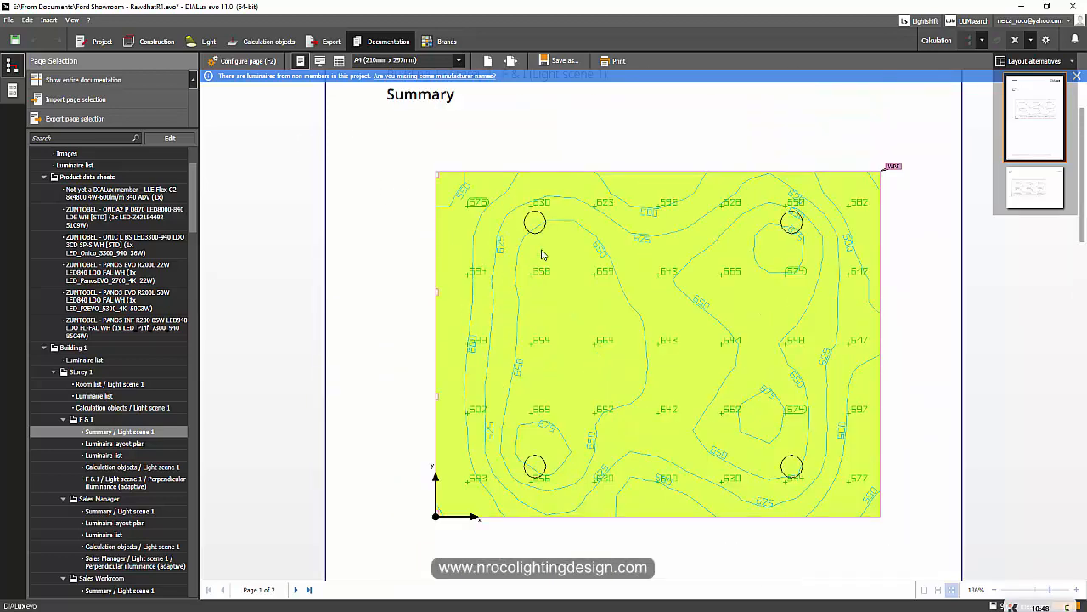
{"action": "mouse_move", "coordinate": [513, 198]}
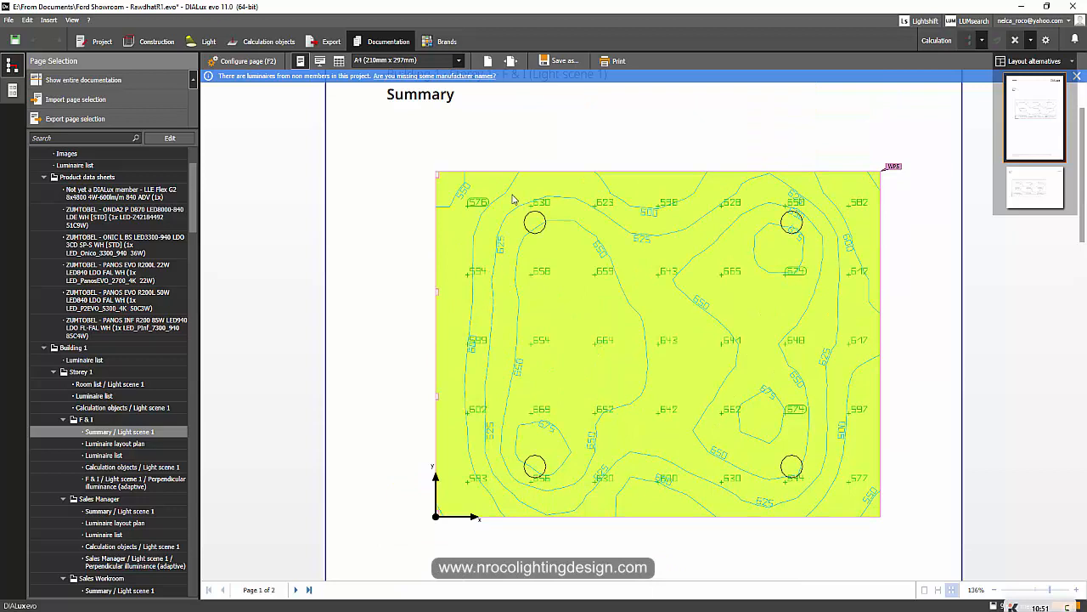
{"action": "mouse_move", "coordinate": [418, 208]}
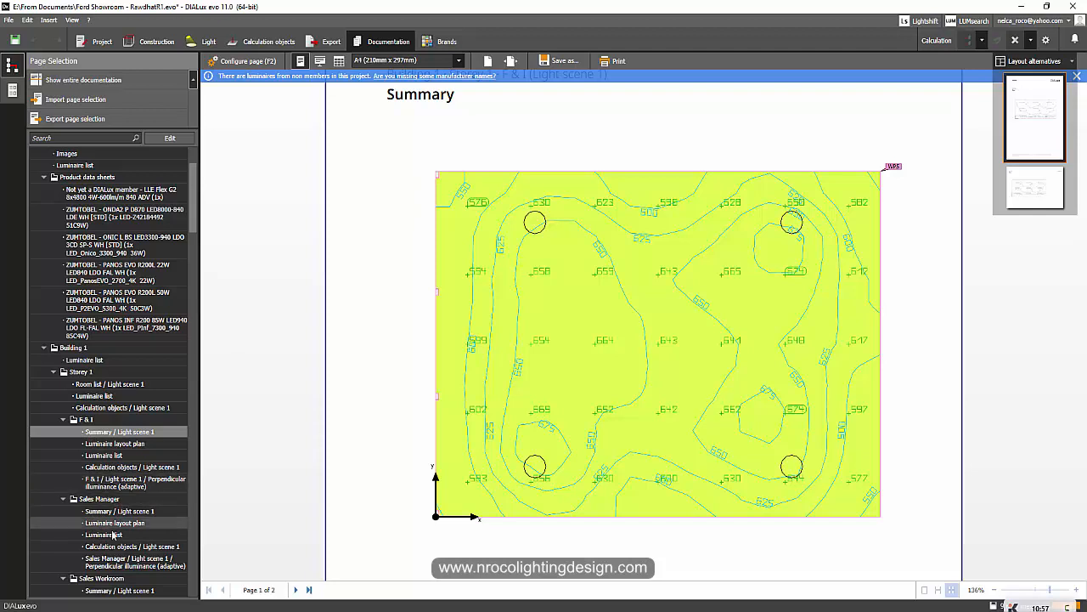
{"action": "left_click", "coordinate": [119, 509]}
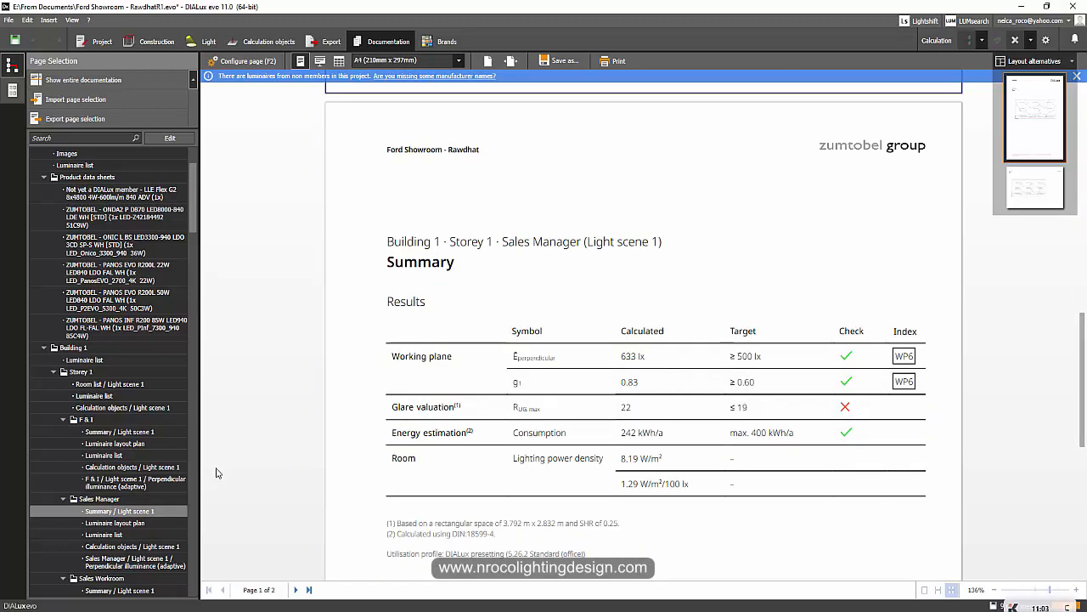
{"action": "left_click", "coordinate": [248, 61]}
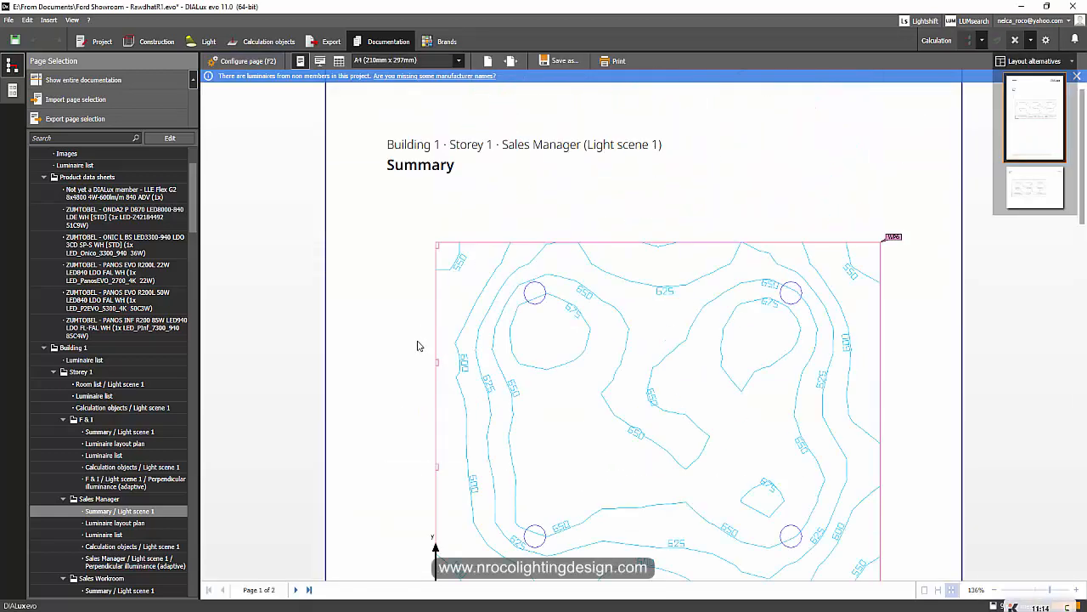
{"action": "mouse_move", "coordinate": [218, 415]}
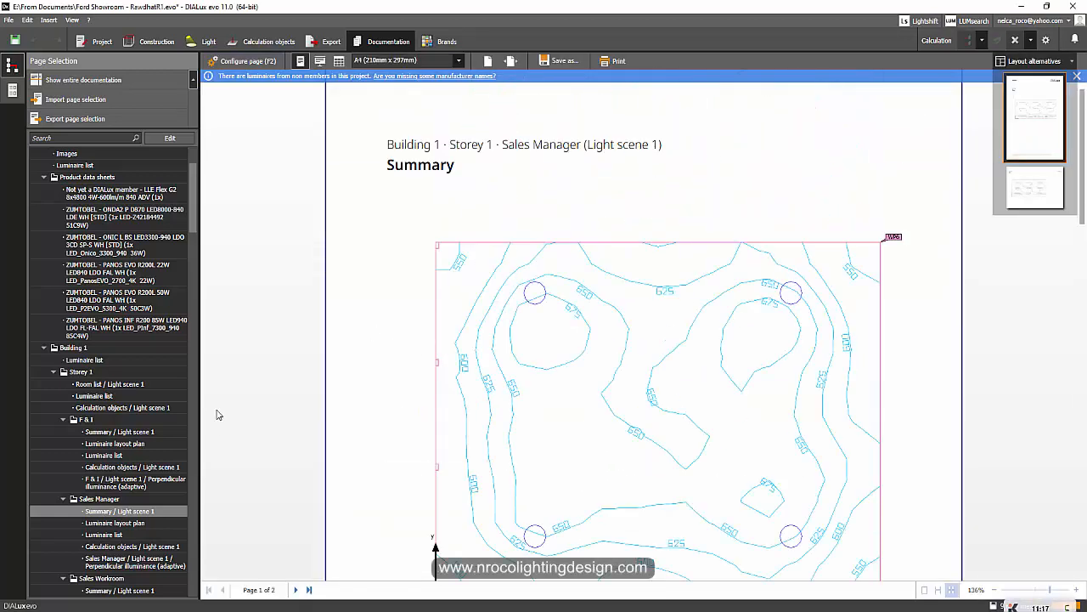
{"action": "left_click", "coordinate": [105, 431]}
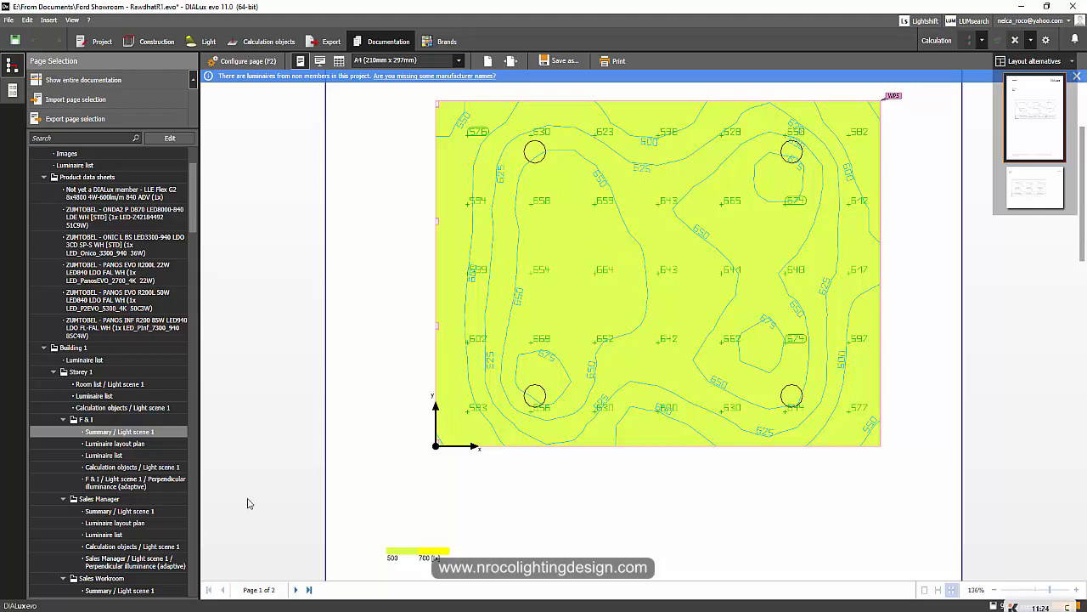
{"action": "mouse_move", "coordinate": [455, 211]}
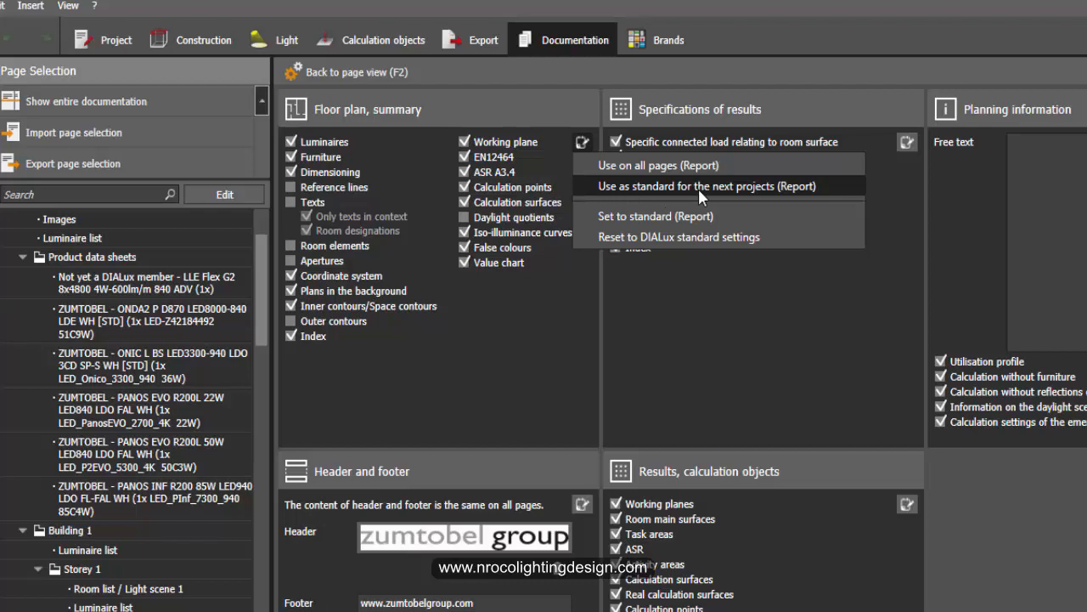
{"action": "mouse_move", "coordinate": [683, 216]}
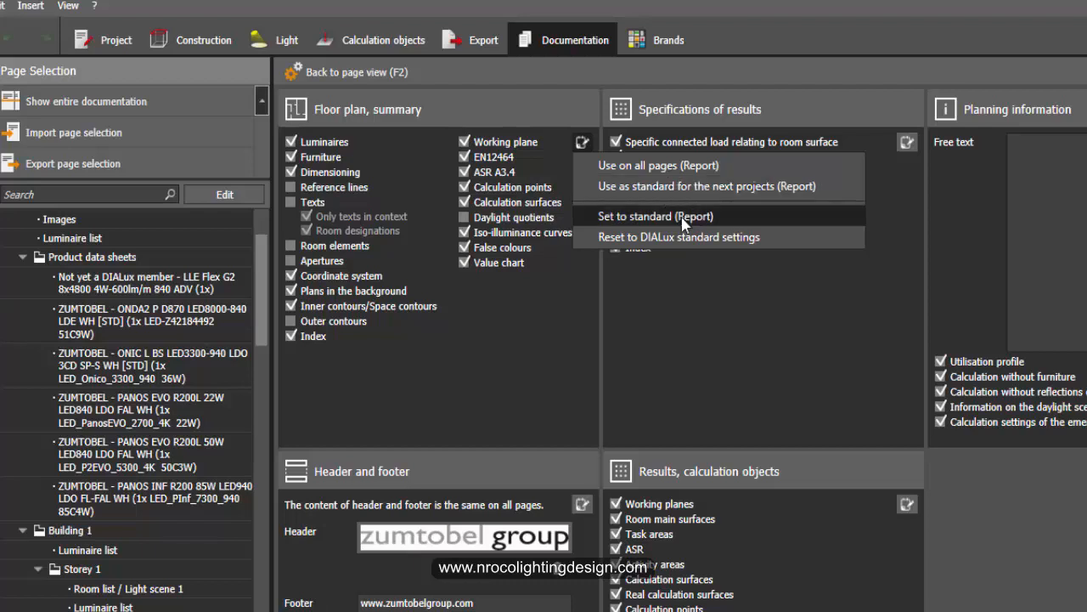
{"action": "mouse_move", "coordinate": [652, 224]}
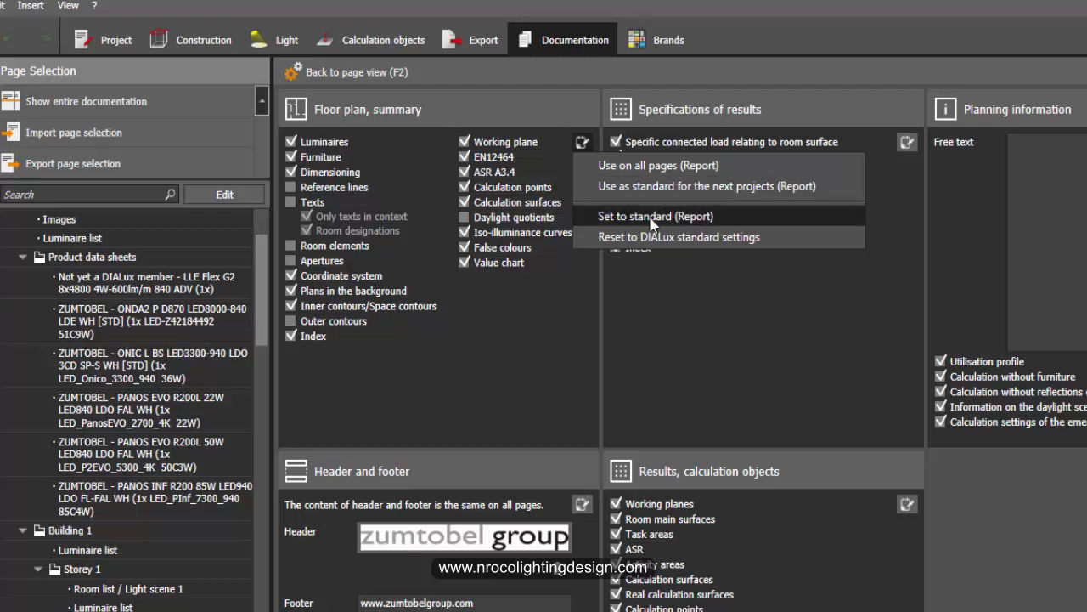
{"action": "mouse_move", "coordinate": [705, 237]}
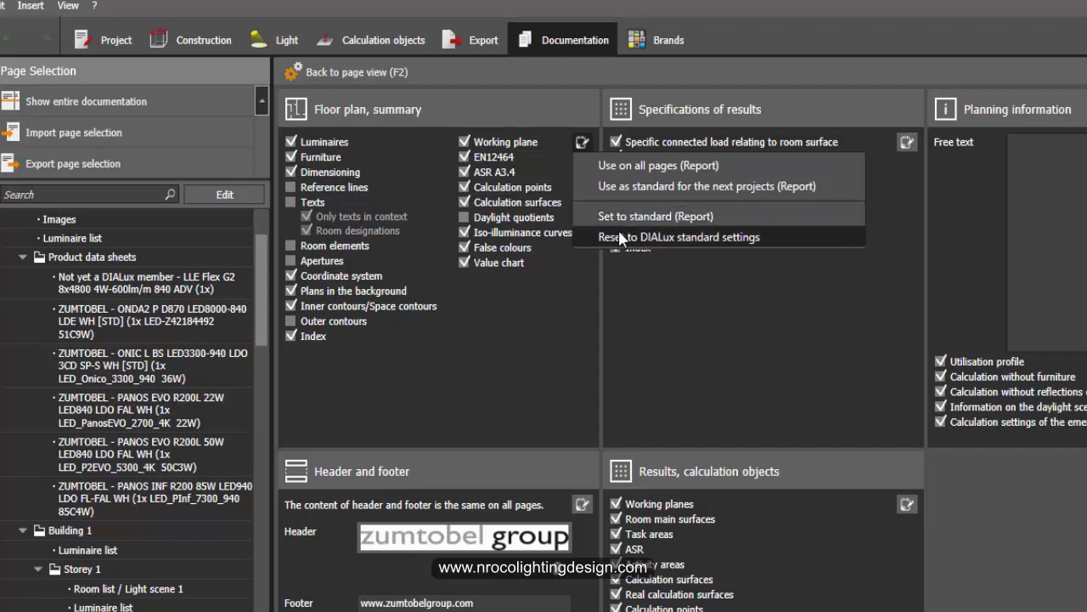
{"action": "mouse_move", "coordinate": [748, 241]}
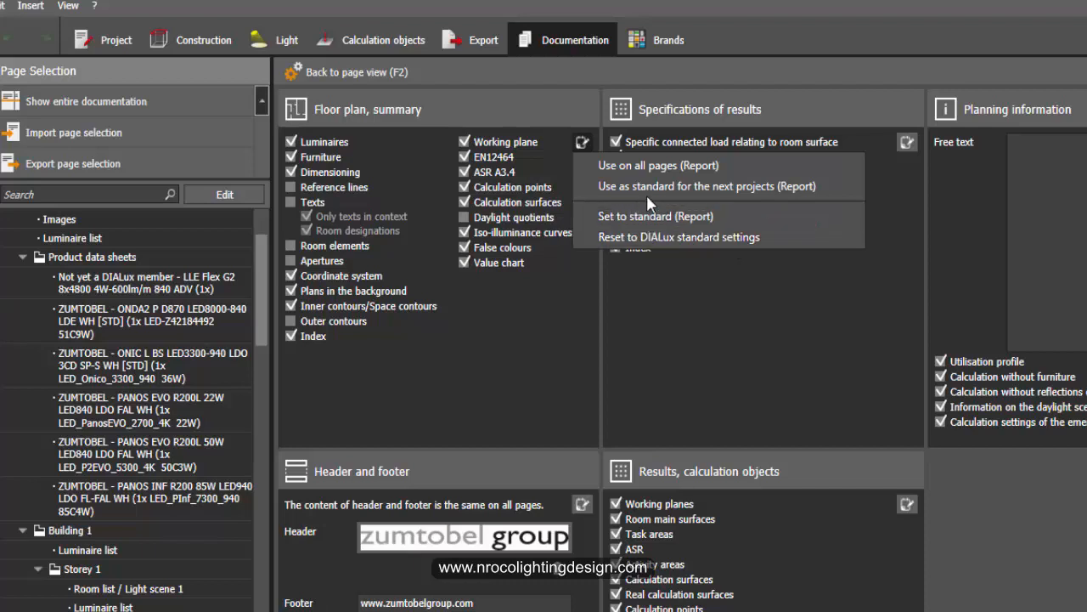
{"action": "mouse_move", "coordinate": [654, 165]}
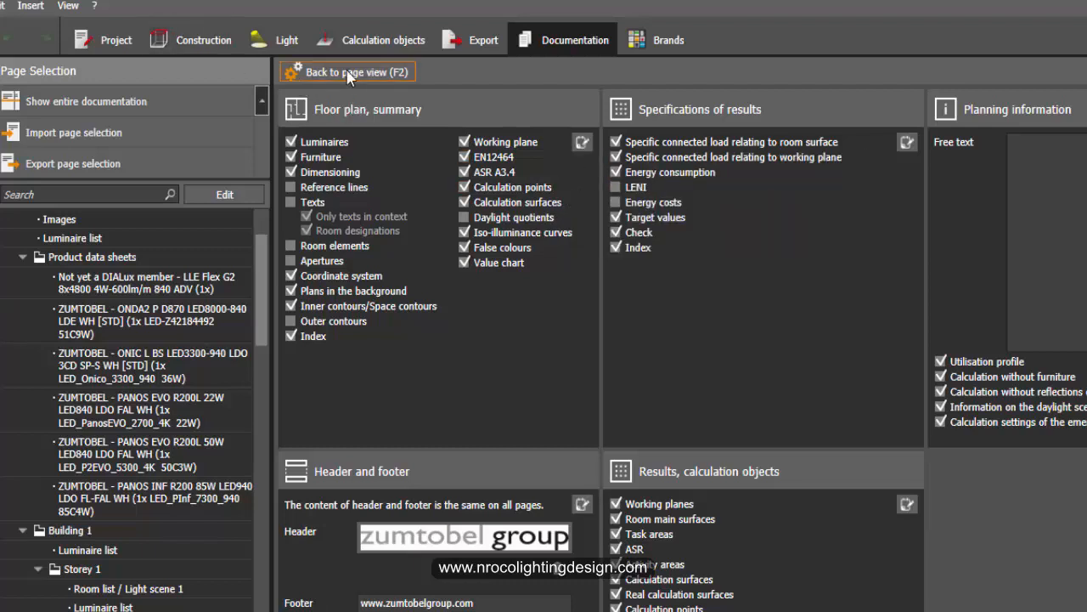
- Return to page view and check the Sales Manager, Sales Workroom and Showroom summary pages
{"action": "left_click", "coordinate": [346, 71]}
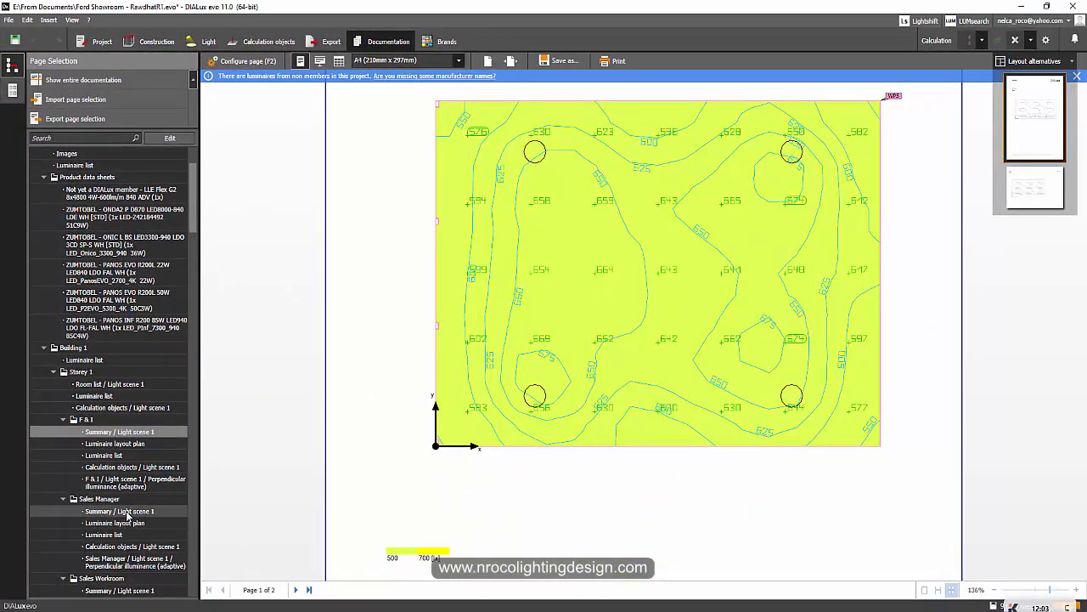
{"action": "left_click", "coordinate": [119, 510]}
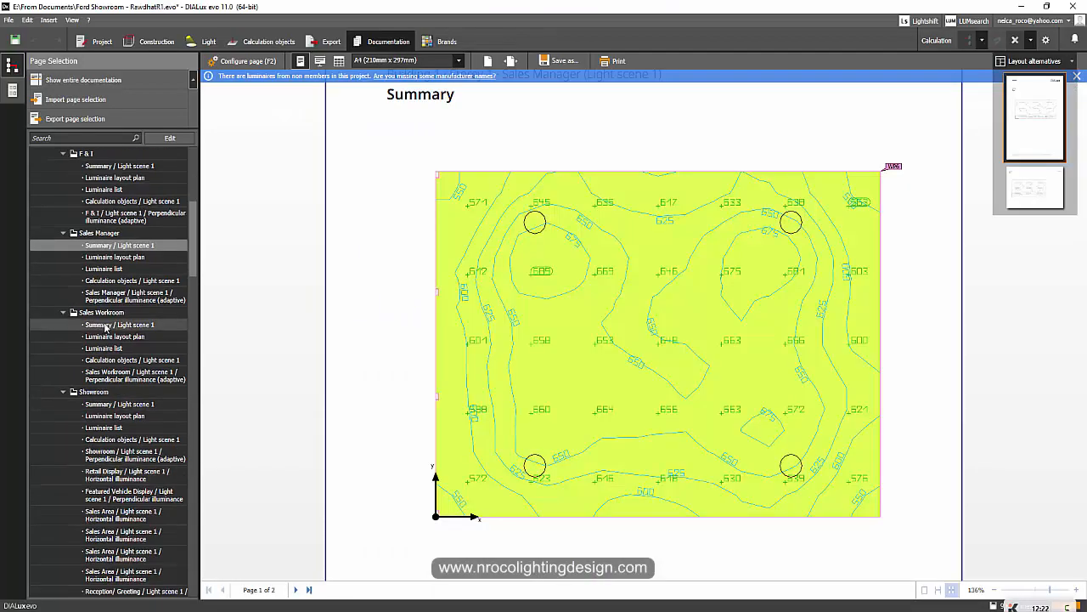
{"action": "left_click", "coordinate": [119, 324]}
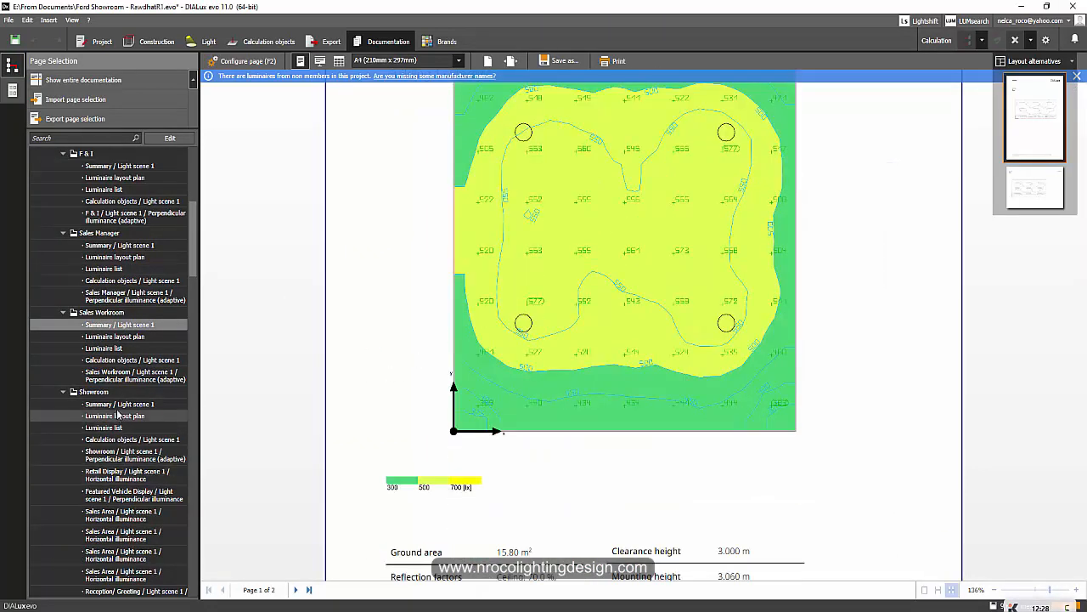
{"action": "left_click", "coordinate": [119, 405]}
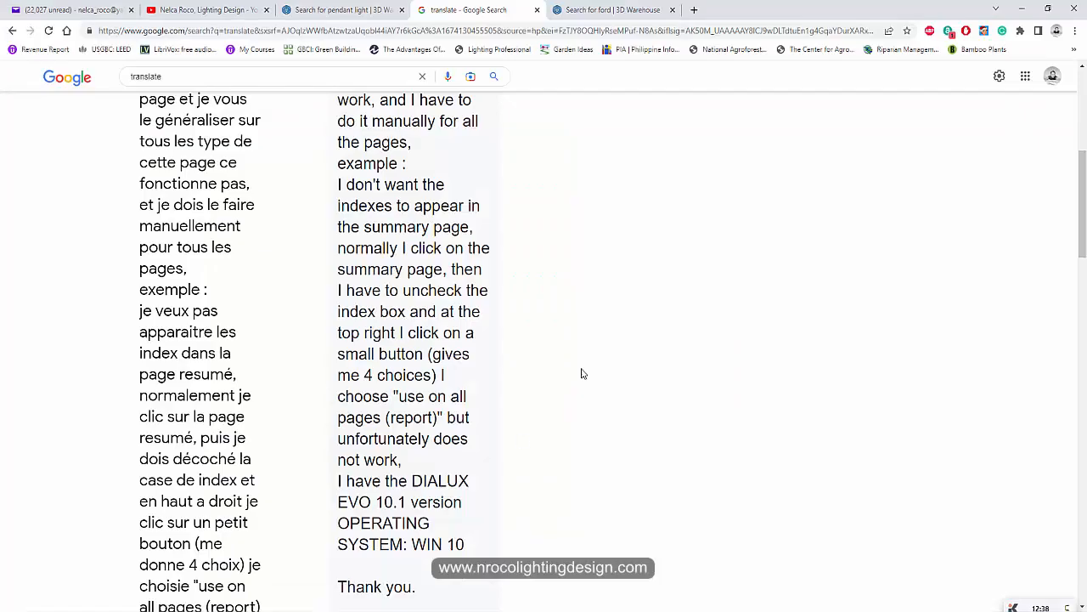
- Switch to the YouTube channel tab showing the viewer's original French comment
{"action": "left_click", "coordinate": [208, 11]}
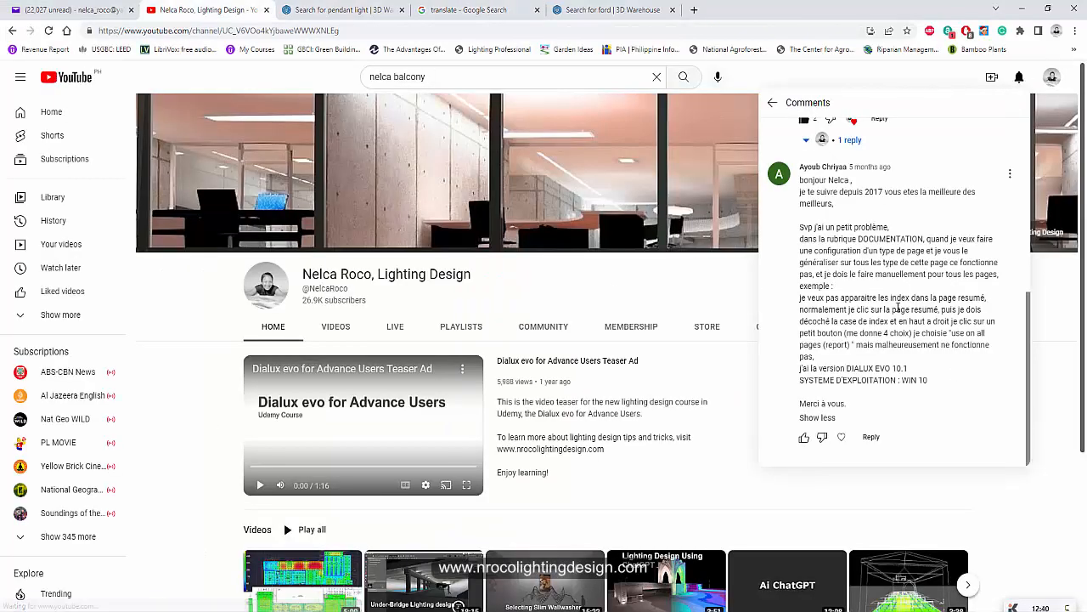
{"action": "mouse_move", "coordinate": [880, 180]}
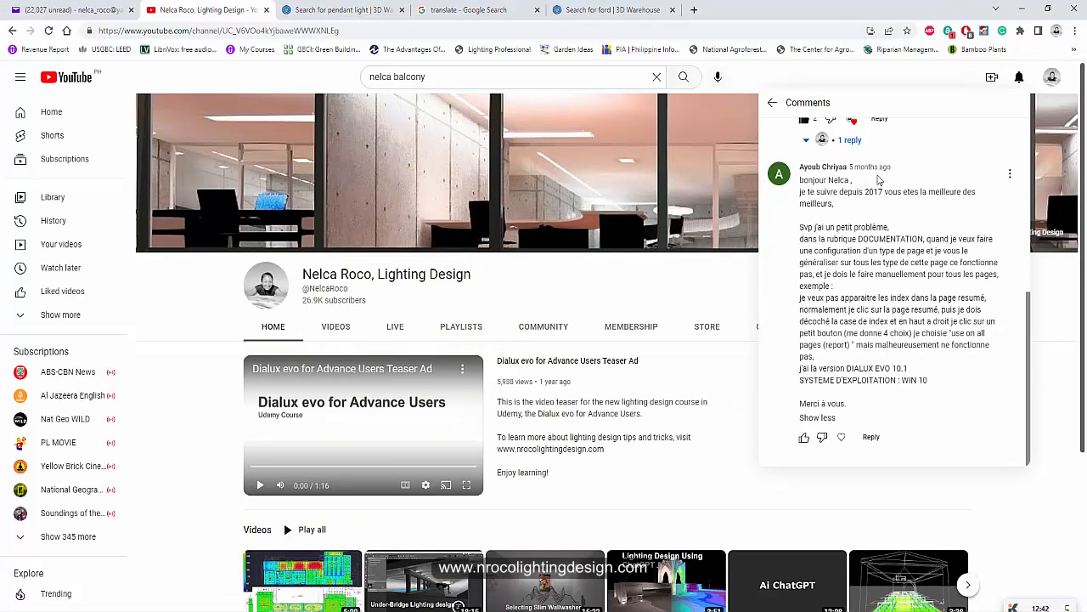
{"action": "mouse_move", "coordinate": [880, 333]}
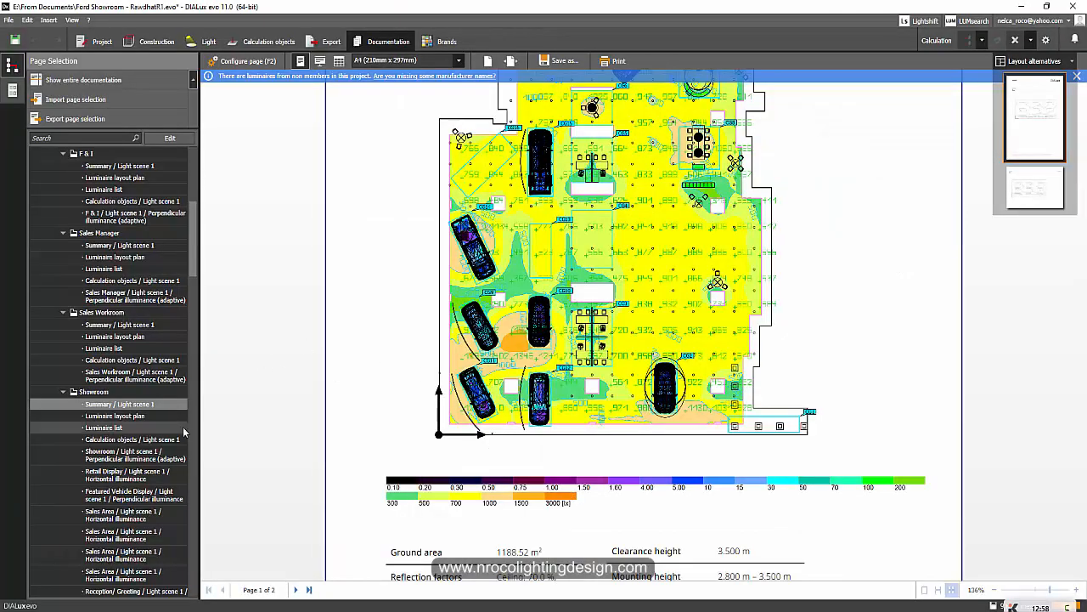
- Review the Staff Pantry summary page in the Page Selection tree
{"action": "scroll", "scroll_direction": "down", "scroll_amount": 3}
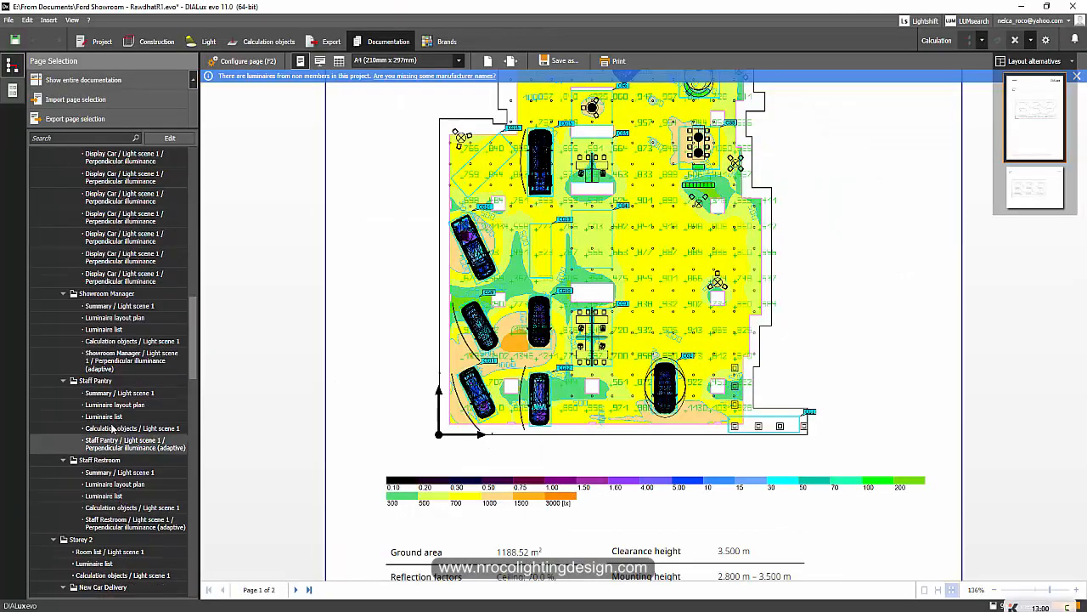
{"action": "left_click", "coordinate": [119, 306]}
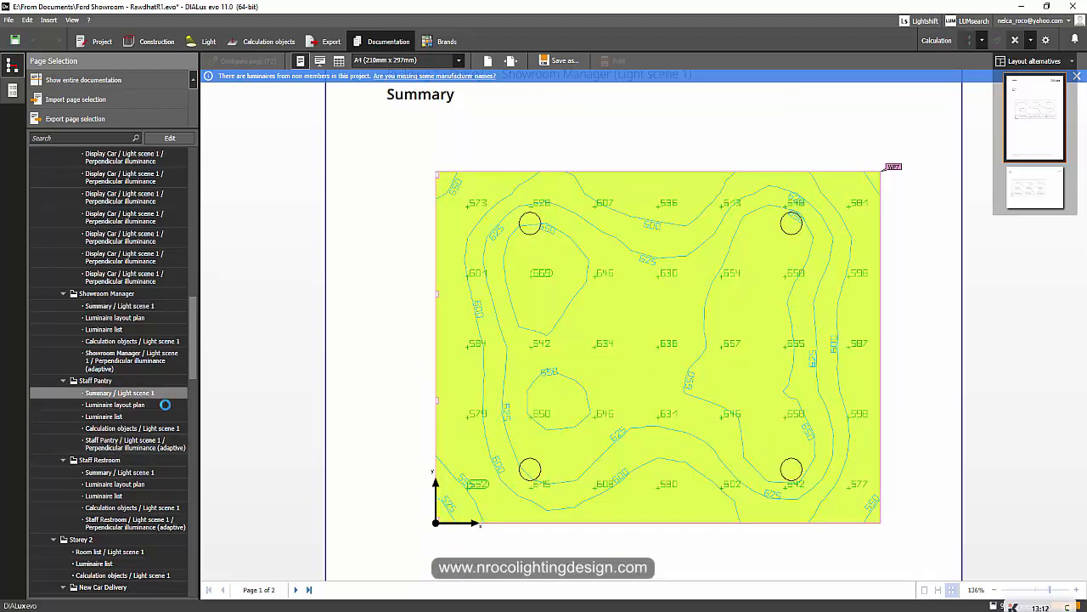
{"action": "left_click", "coordinate": [119, 392]}
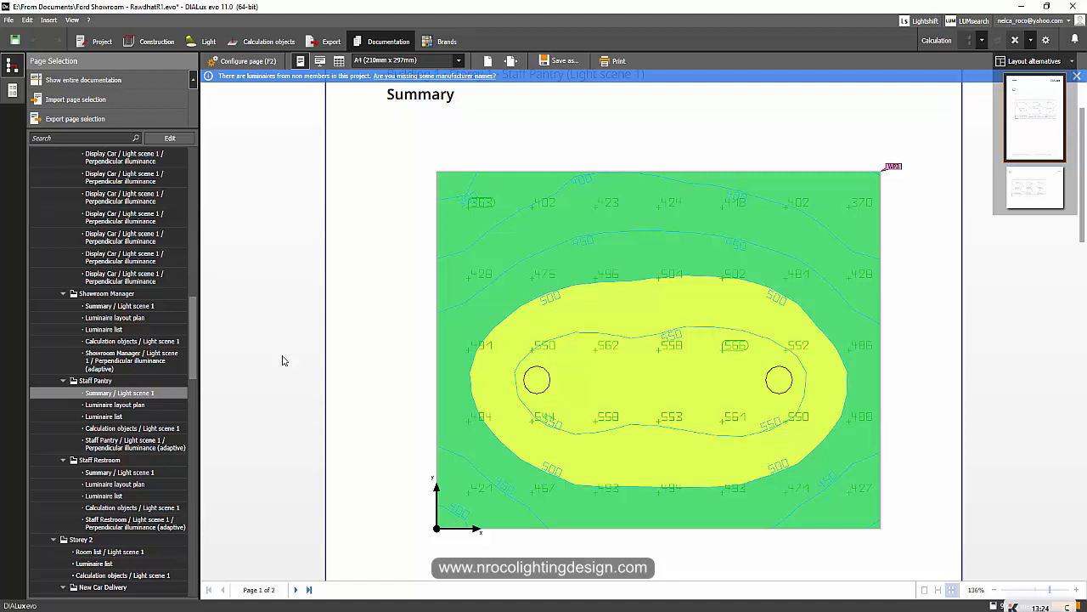
{"action": "mouse_move", "coordinate": [201, 415]}
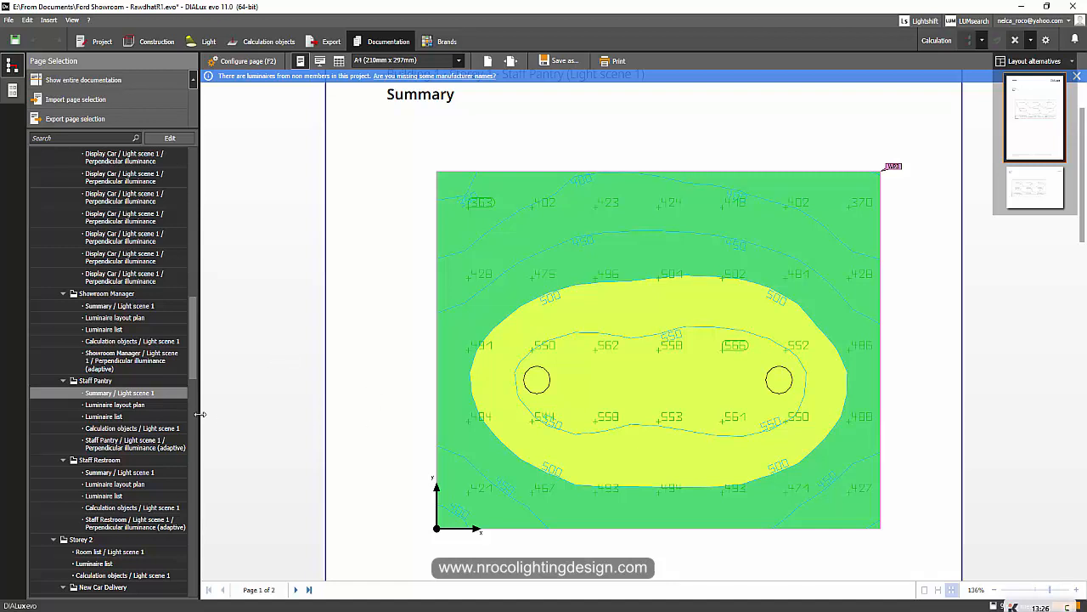
- Review the Staff Restroom summary page, scrolling through its results table
{"action": "left_click", "coordinate": [119, 472]}
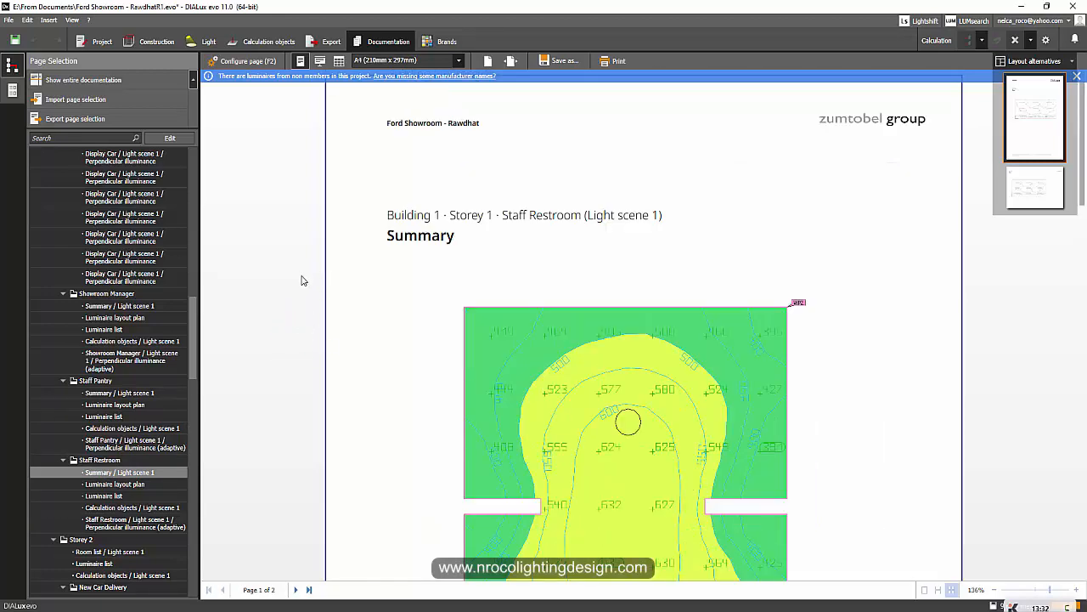
{"action": "scroll", "scroll_direction": "down", "scroll_amount": 3}
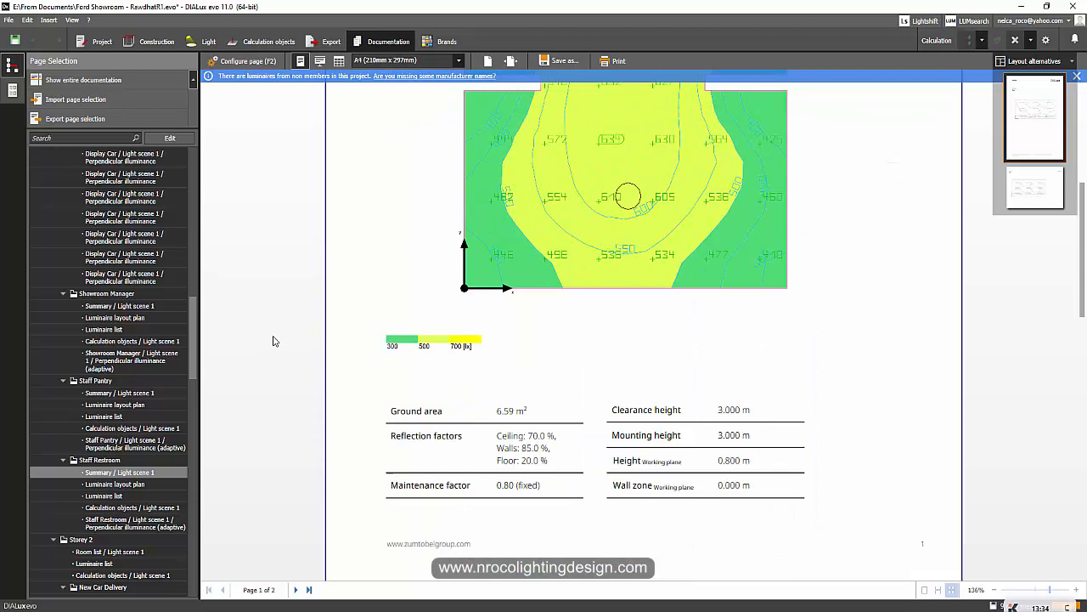
{"action": "mouse_move", "coordinate": [275, 426]}
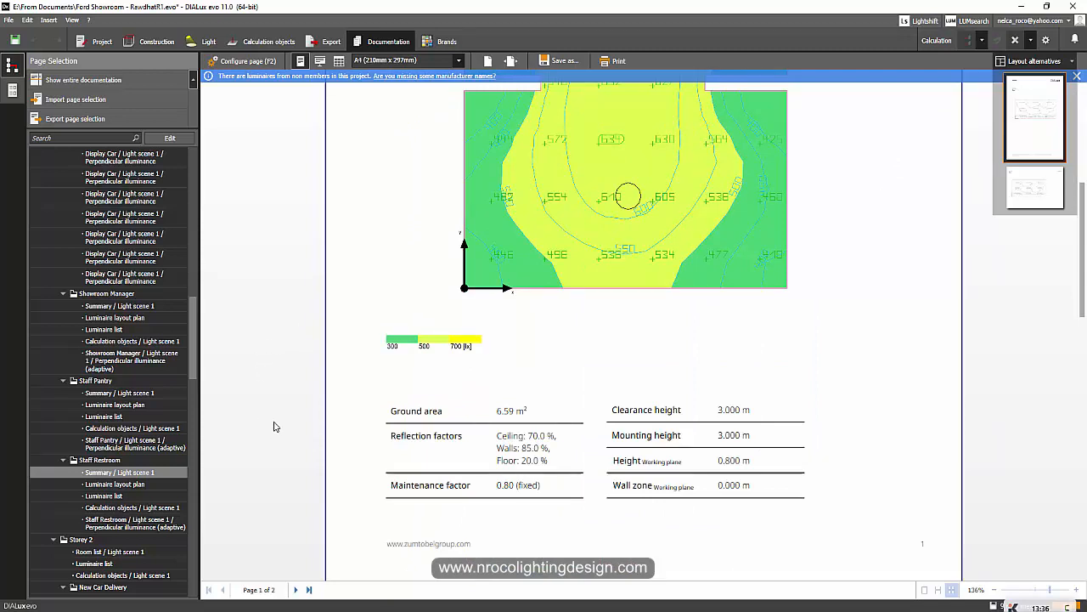
{"action": "mouse_move", "coordinate": [258, 444]}
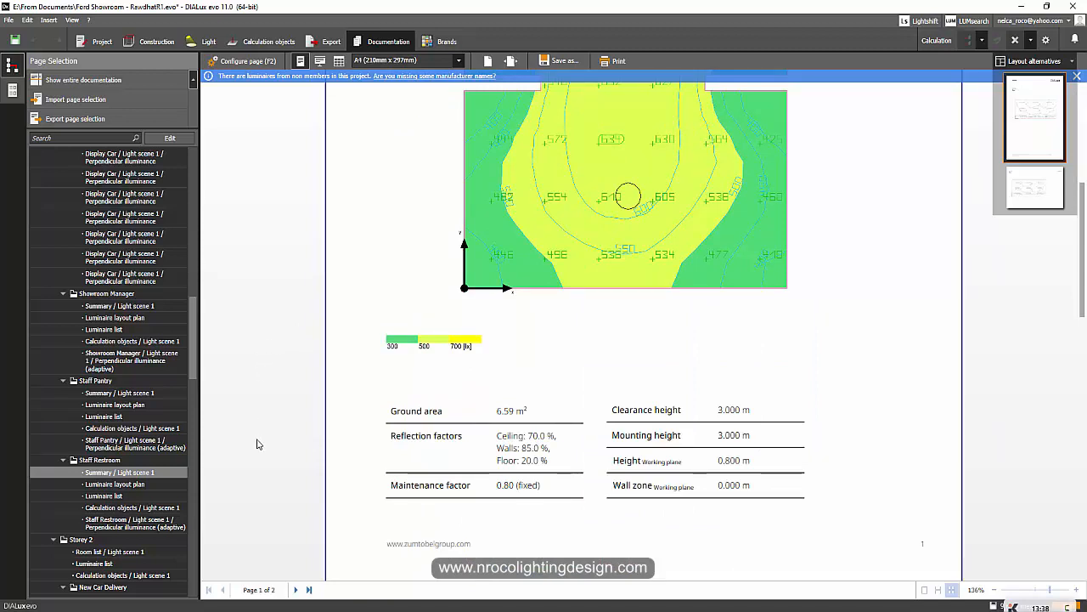
{"action": "scroll", "scroll_direction": "down", "scroll_amount": 3}
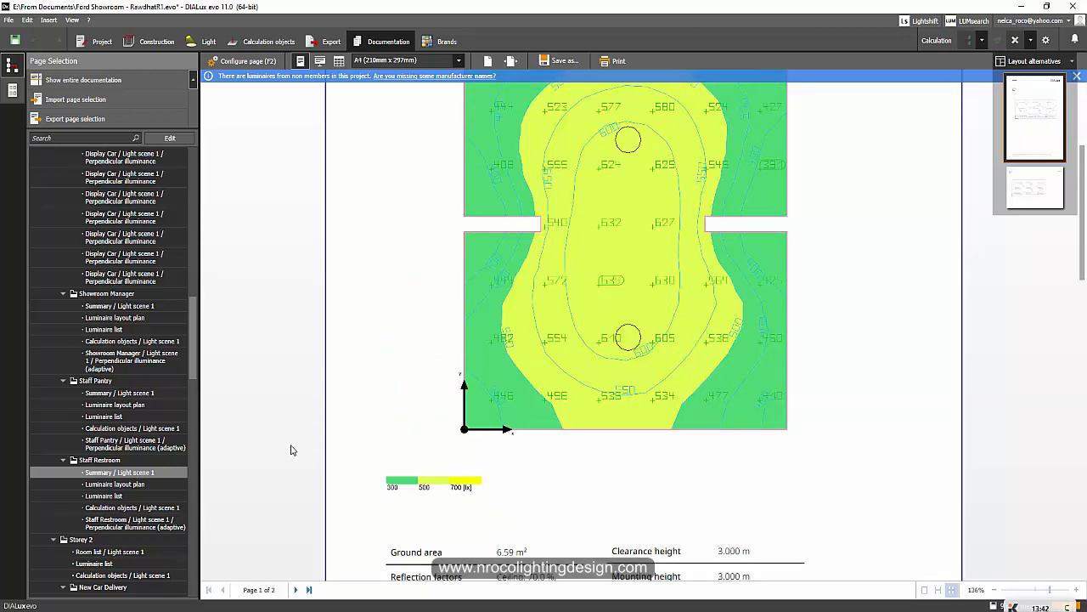
{"action": "mouse_move", "coordinate": [350, 443]}
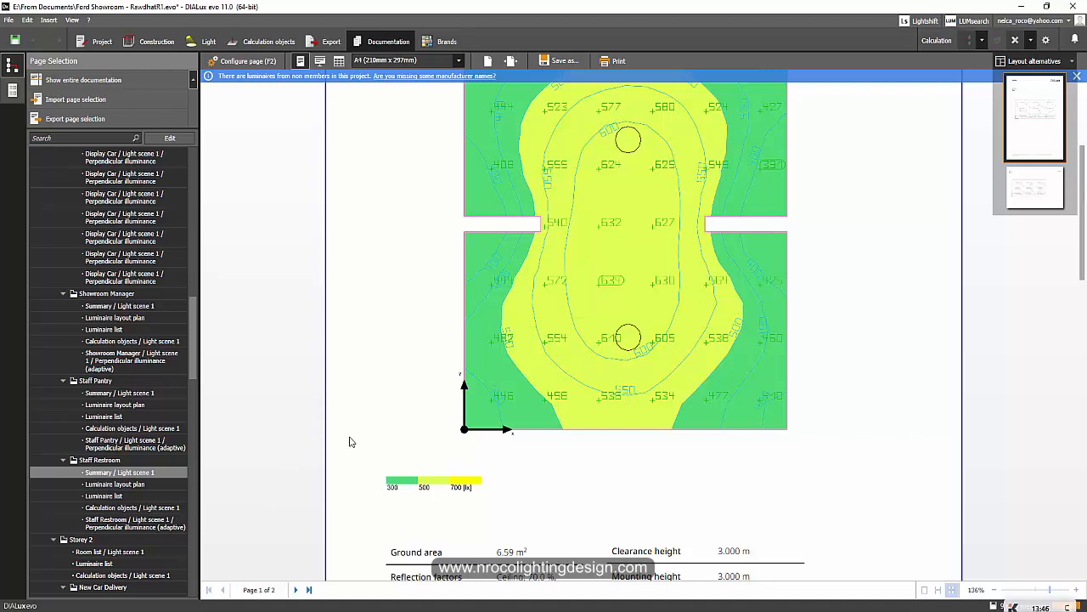
{"action": "mouse_move", "coordinate": [370, 437]}
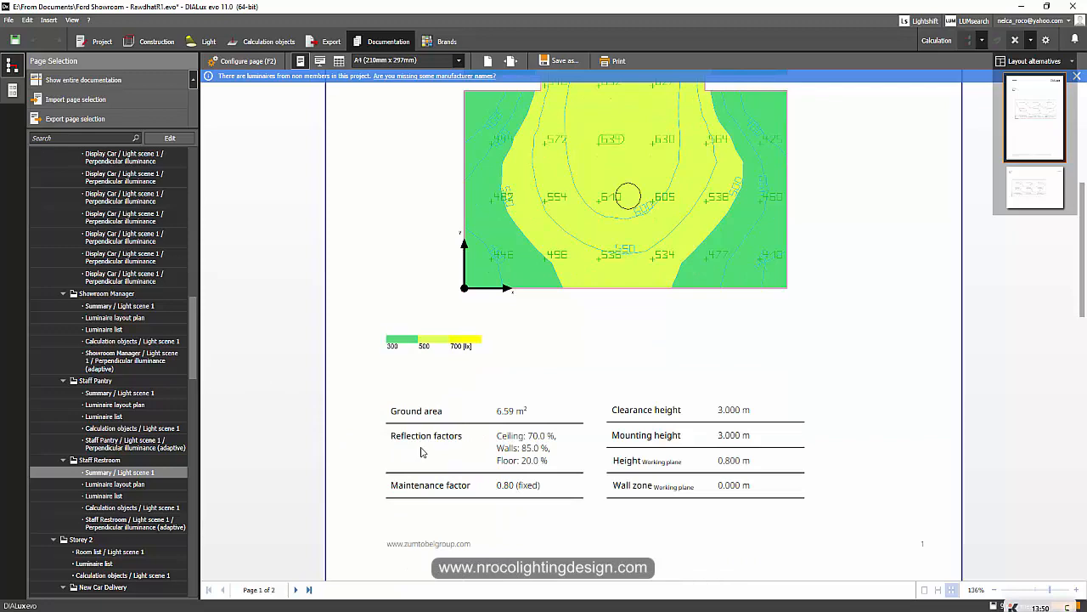
{"action": "scroll", "scroll_direction": "down", "scroll_amount": 3}
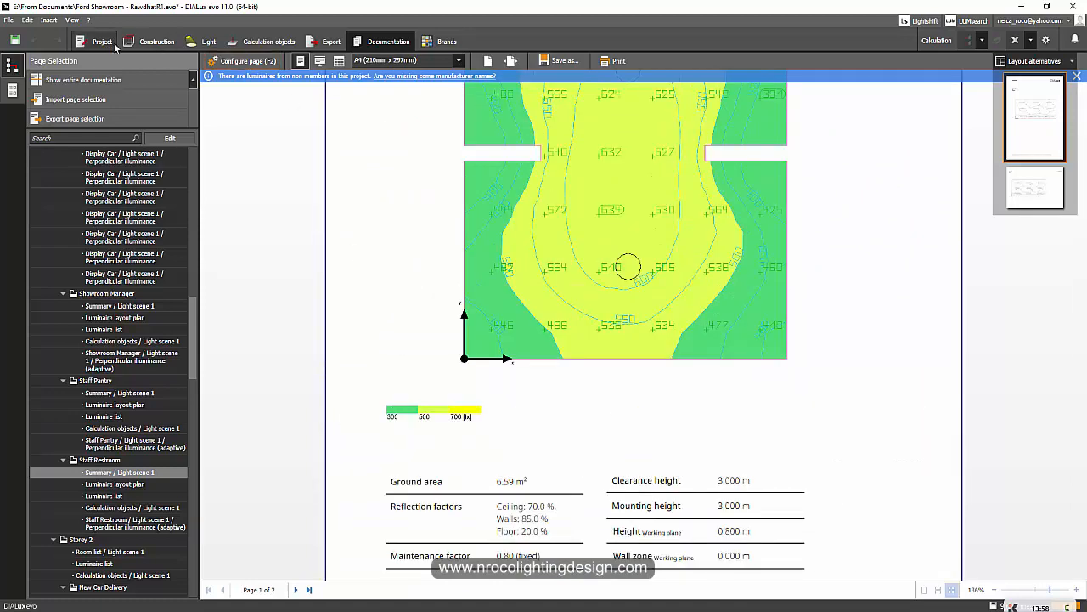
{"action": "left_click", "coordinate": [156, 41]}
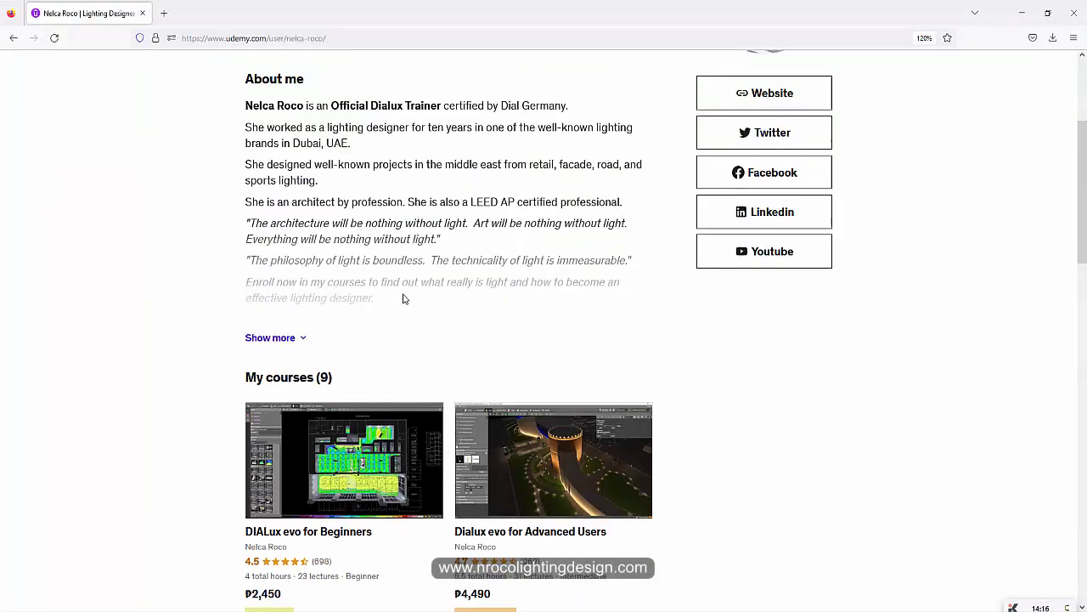
- Scroll the Udemy instructor profile down to the list of DIALux evo and lighting courses
{"action": "scroll", "scroll_direction": "down", "scroll_amount": 3}
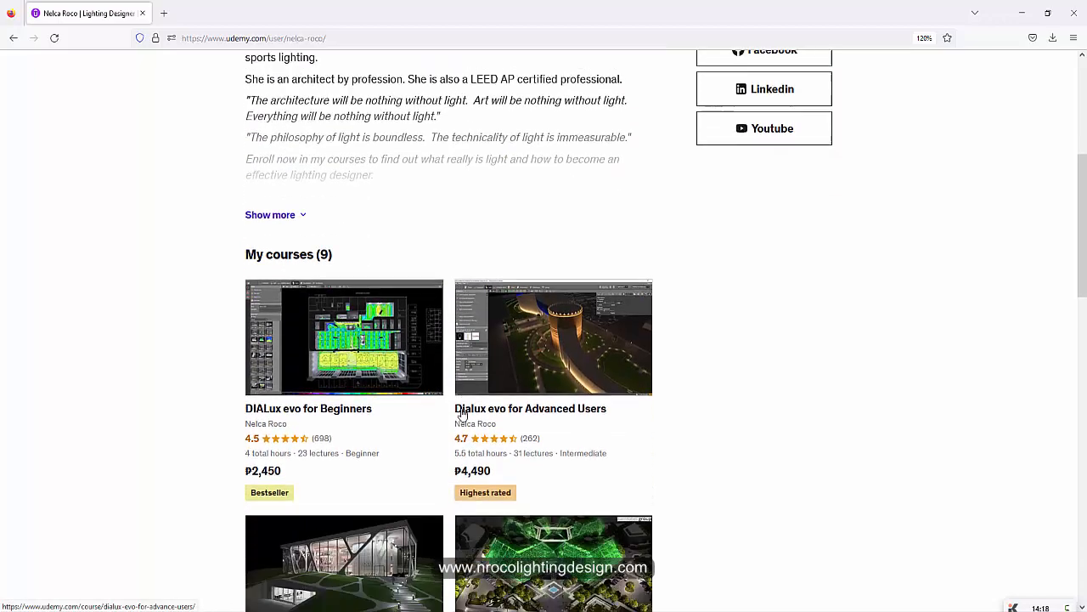
{"action": "scroll", "scroll_direction": "down", "scroll_amount": 3}
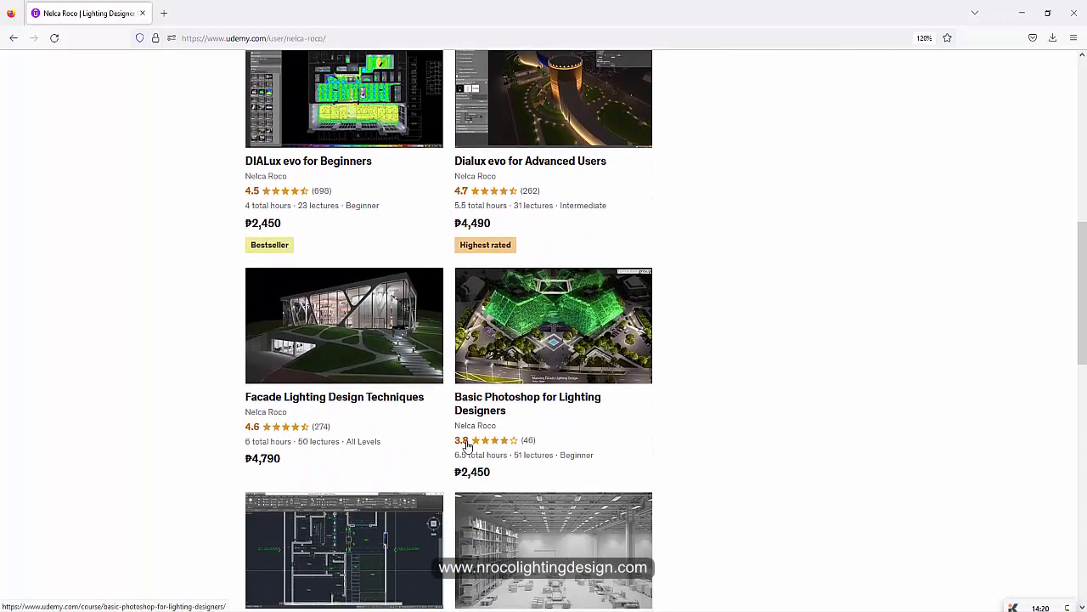